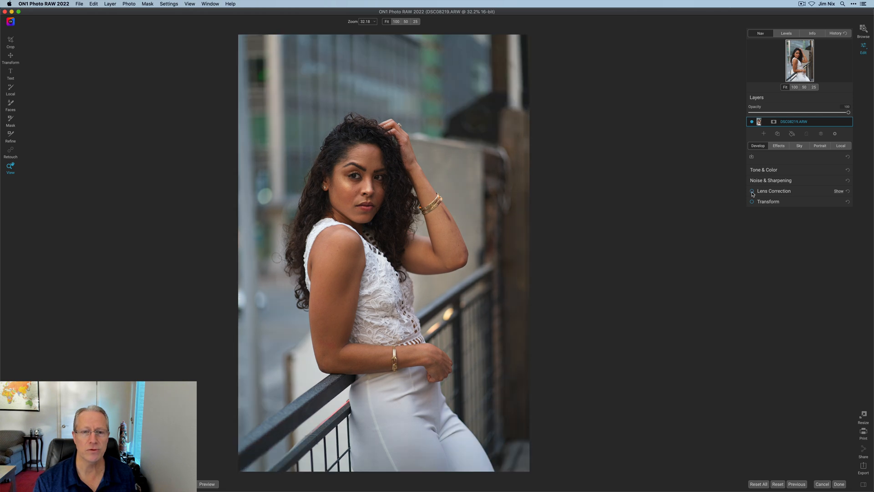
- Enable Lens Correction in Develop for the woman's portrait
left_click(752, 190)
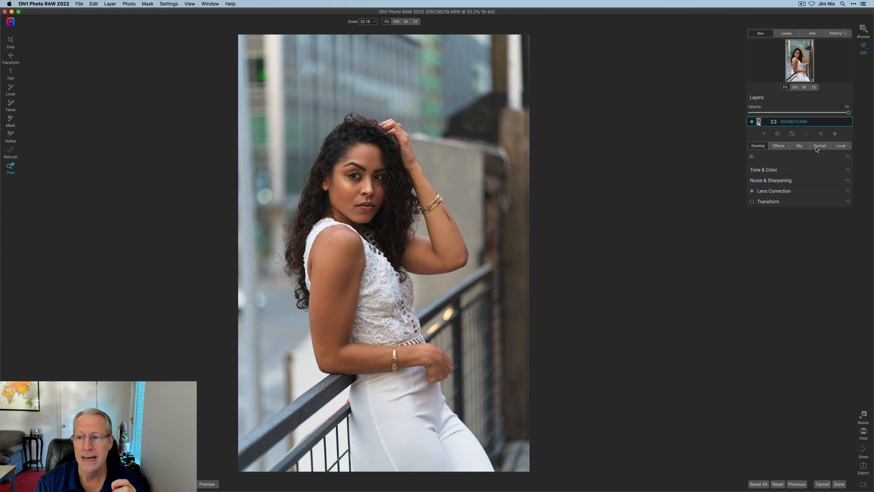
- Apply Portrait AI to the woman's face and zoom to 100%
left_click(820, 145)
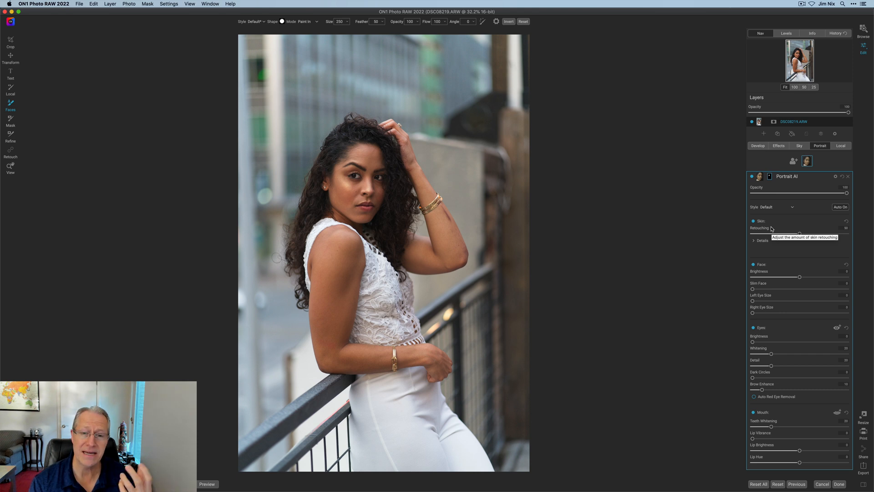
mouse_move(586, 124)
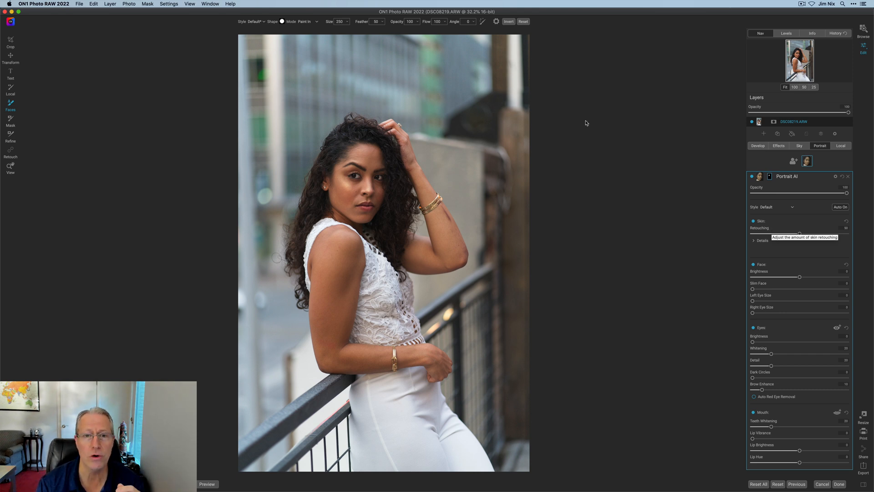
left_click(10, 169)
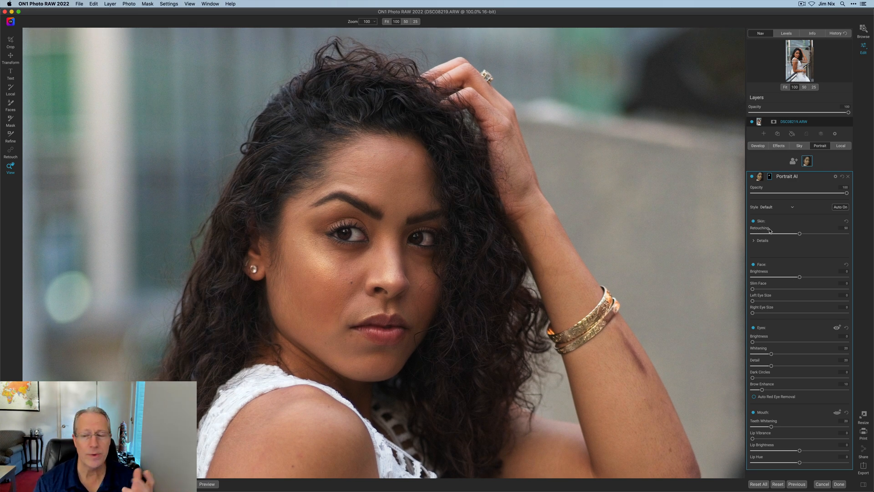
- Raise Blemishes, Smoothing and Shine in Skin Details, then hide the retouching to compare
left_click(761, 241)
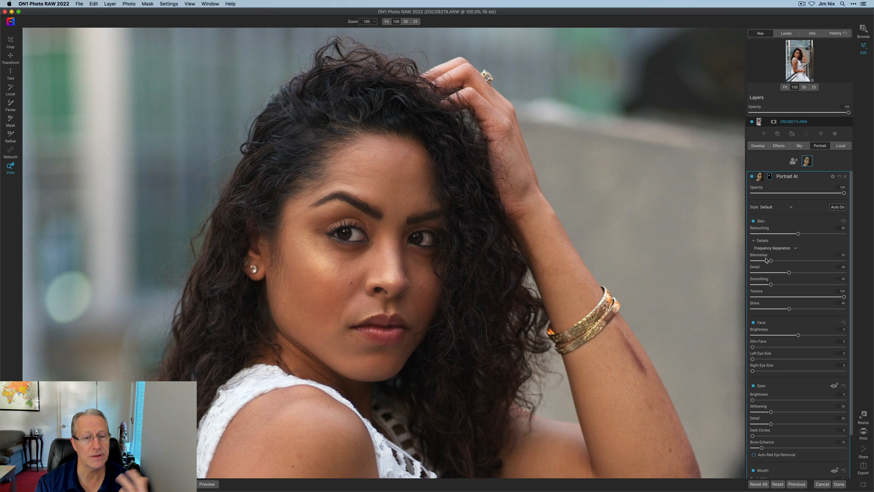
left_click_drag(770, 260, 772, 260)
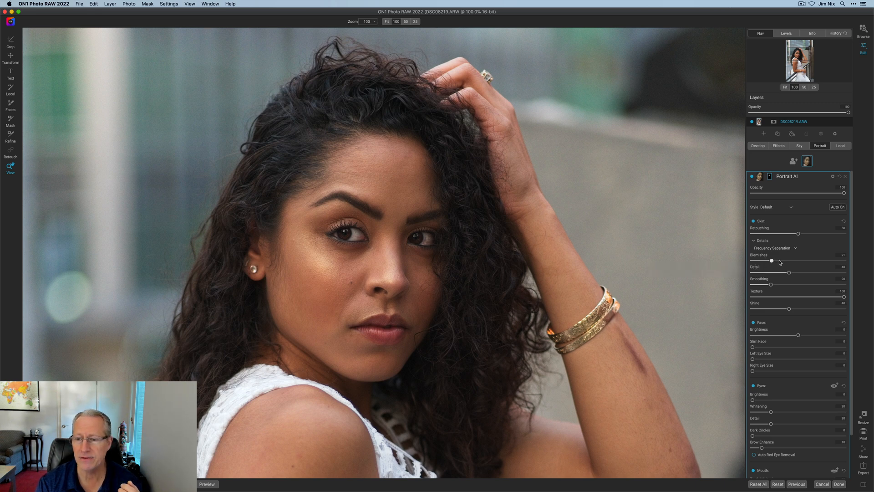
left_click_drag(772, 261, 801, 261)
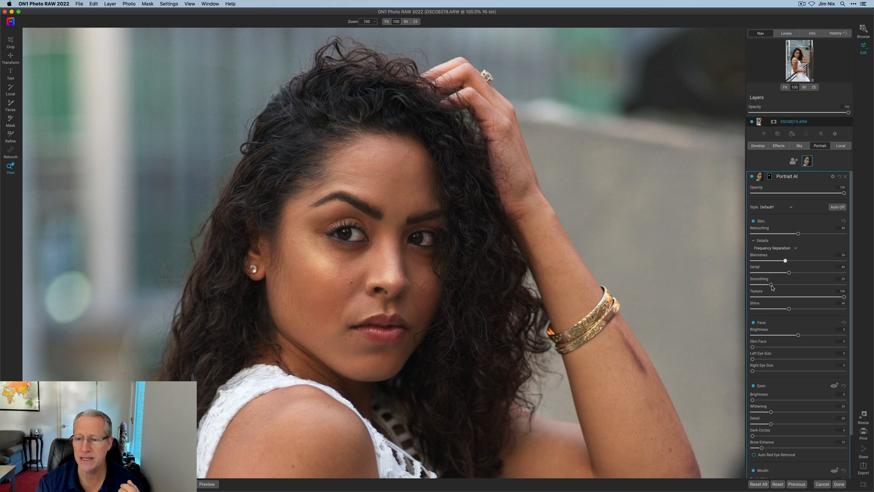
left_click_drag(773, 285, 789, 285)
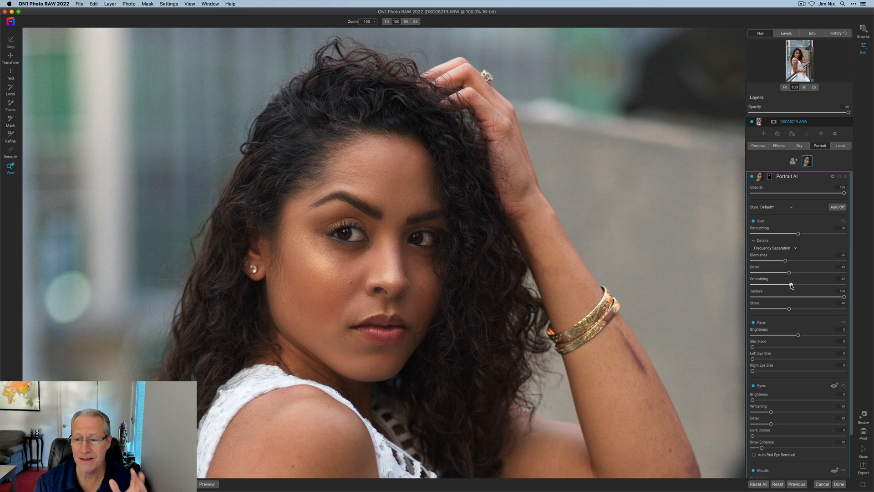
left_click_drag(788, 308, 807, 309)
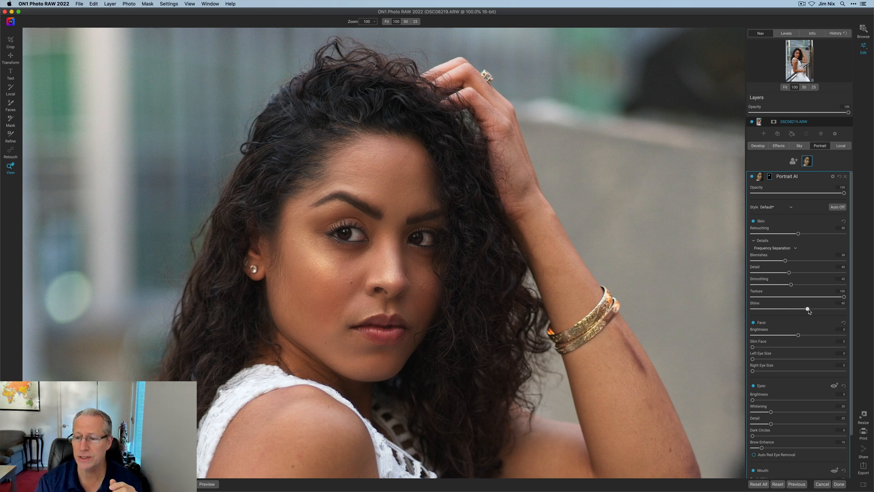
left_click_drag(809, 309, 820, 309)
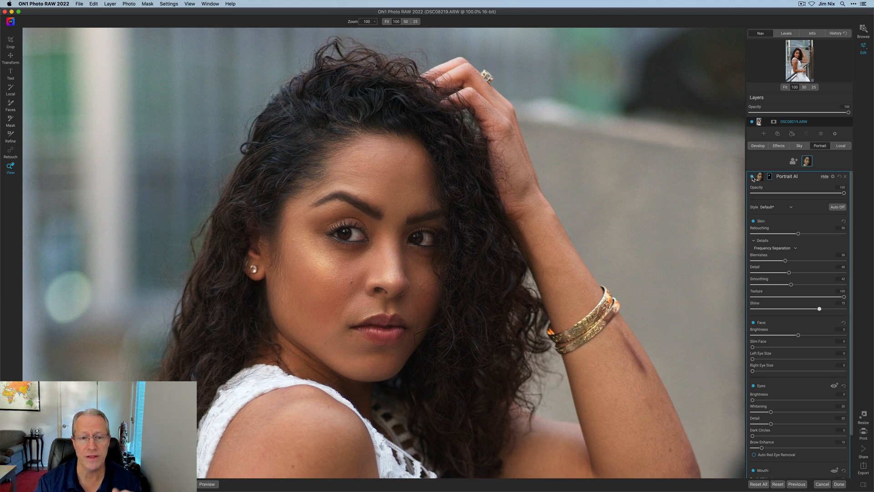
left_click(753, 176)
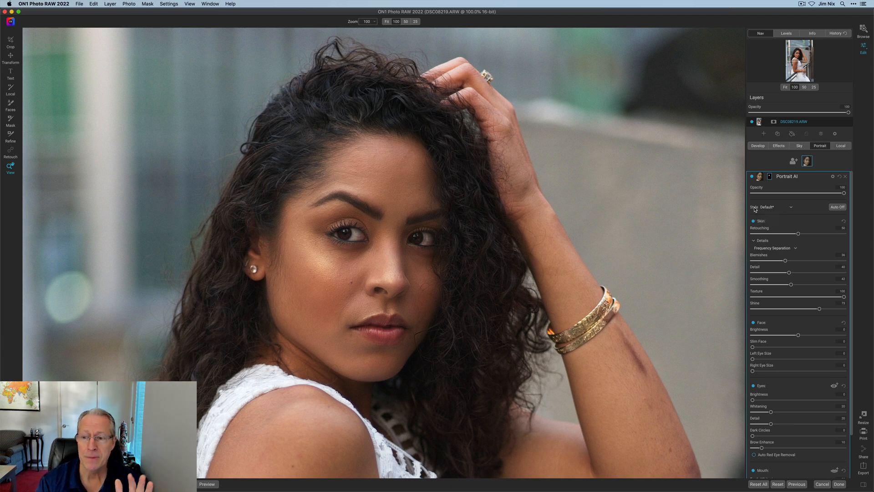
mouse_move(783, 262)
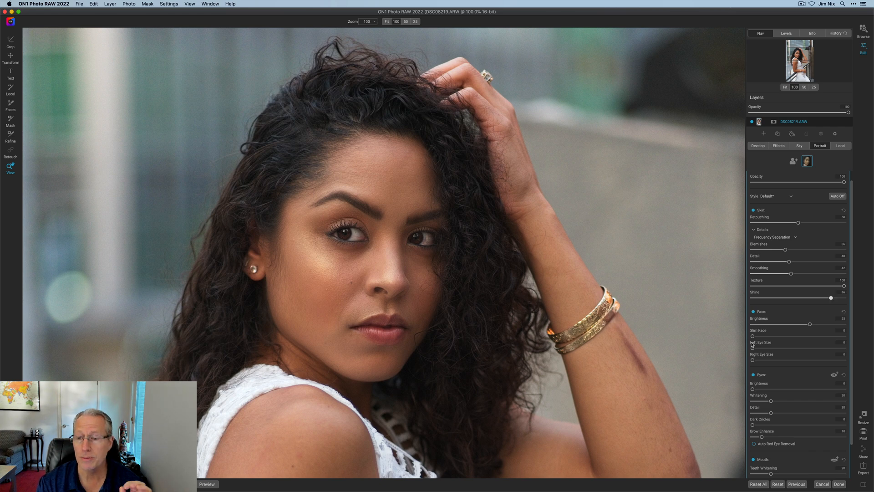
- Raise Eyes Brightness and show the detected eye outlines with the Eye Tool
scroll("down", 3)
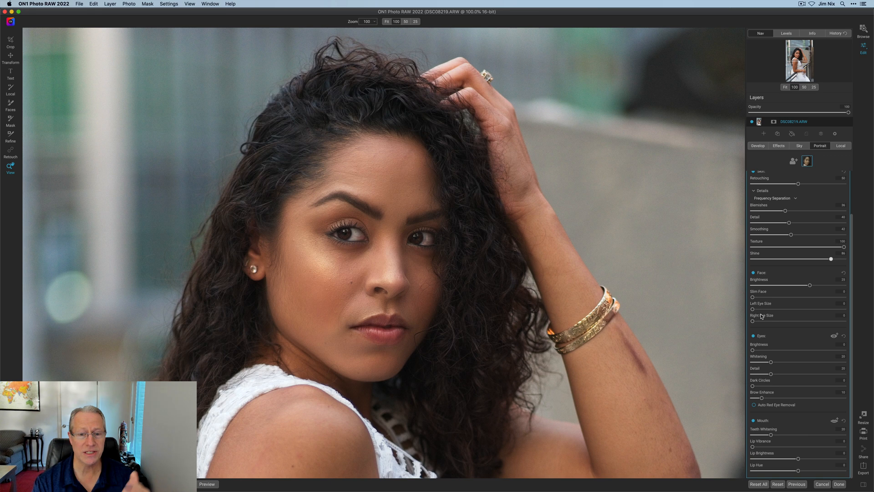
mouse_move(767, 315)
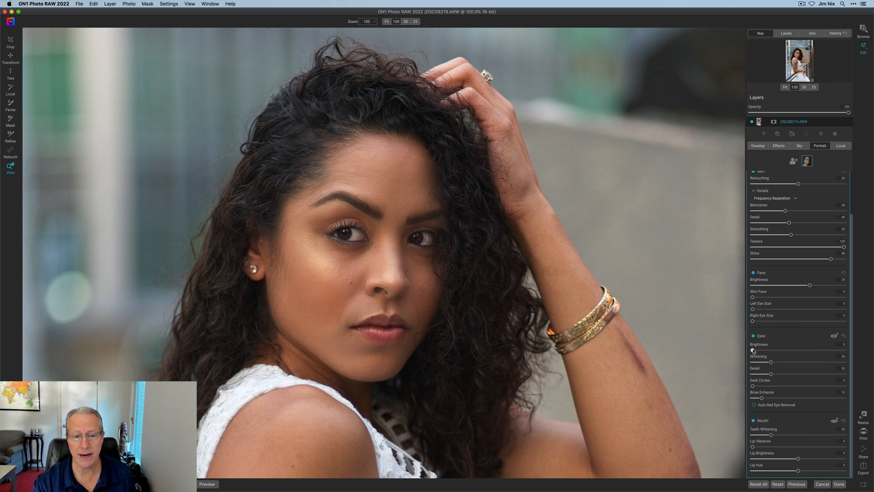
left_click_drag(752, 350, 759, 350)
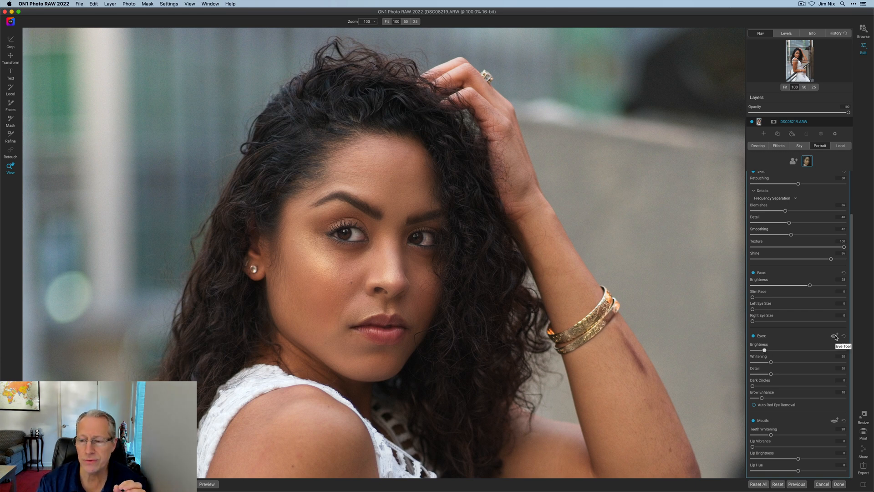
left_click(834, 336)
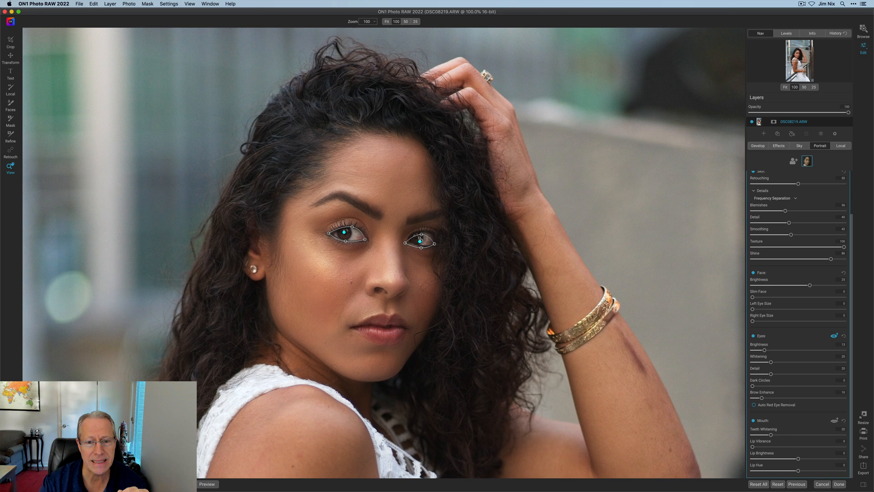
- Increase Eyes Whitening, Detail and Brow Enhance, and add slight Lip Vibrance
left_click_drag(418, 238, 425, 240)
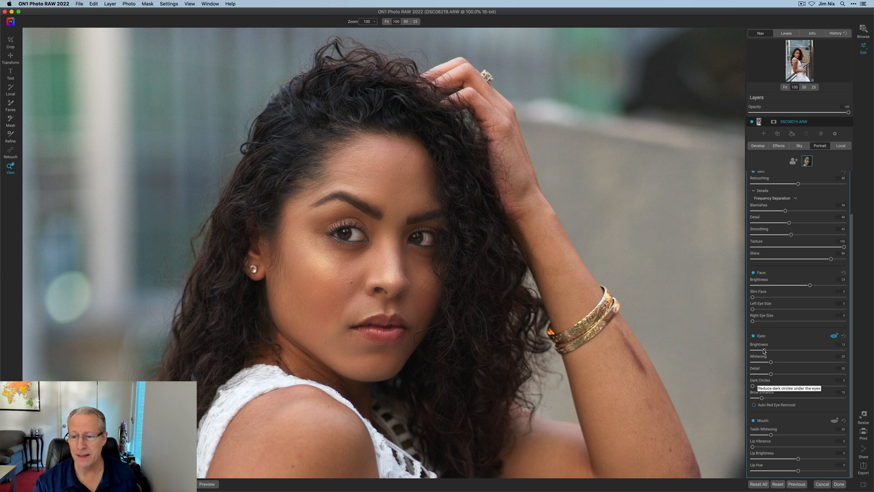
left_click_drag(772, 361, 780, 360)
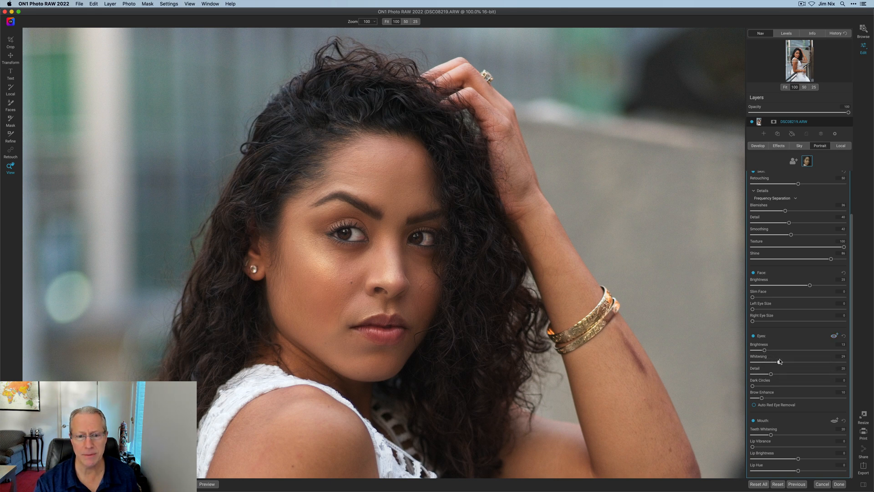
left_click_drag(765, 361, 812, 361)
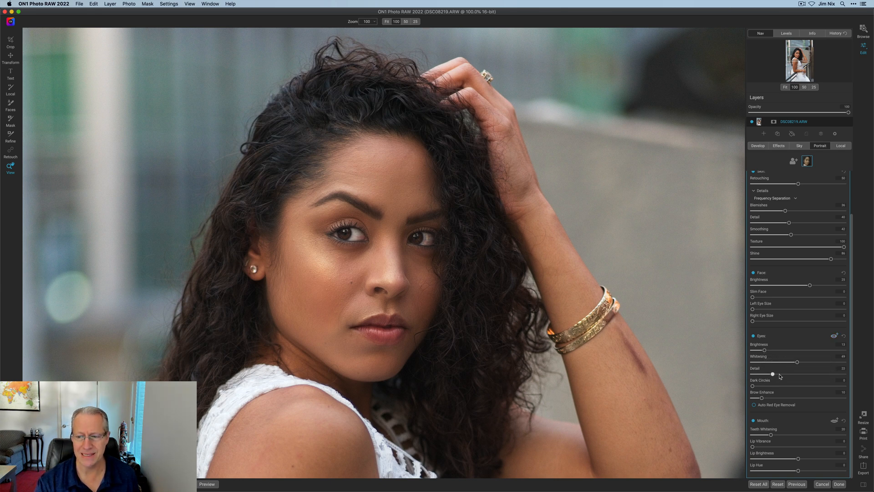
left_click_drag(773, 374, 789, 374)
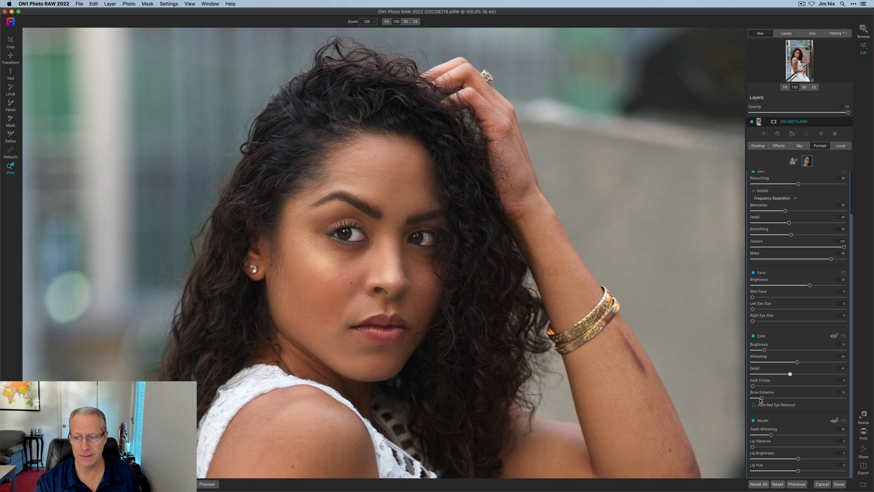
left_click_drag(759, 399, 778, 397)
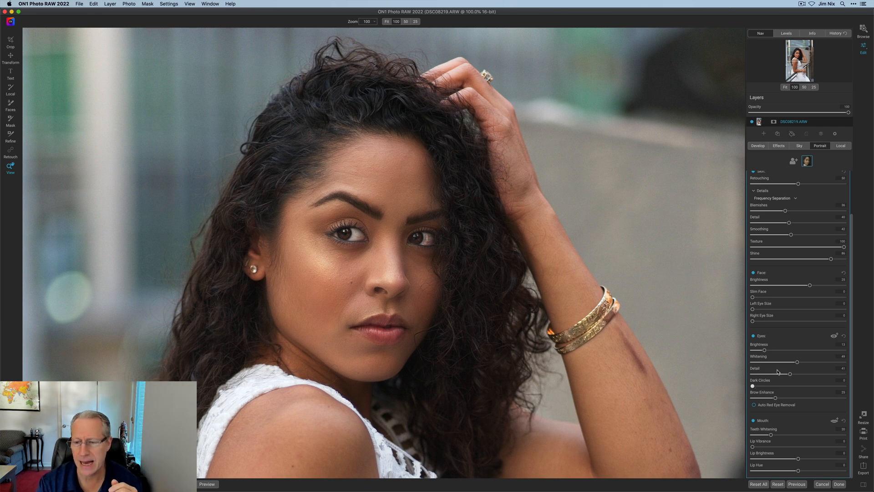
mouse_move(769, 437)
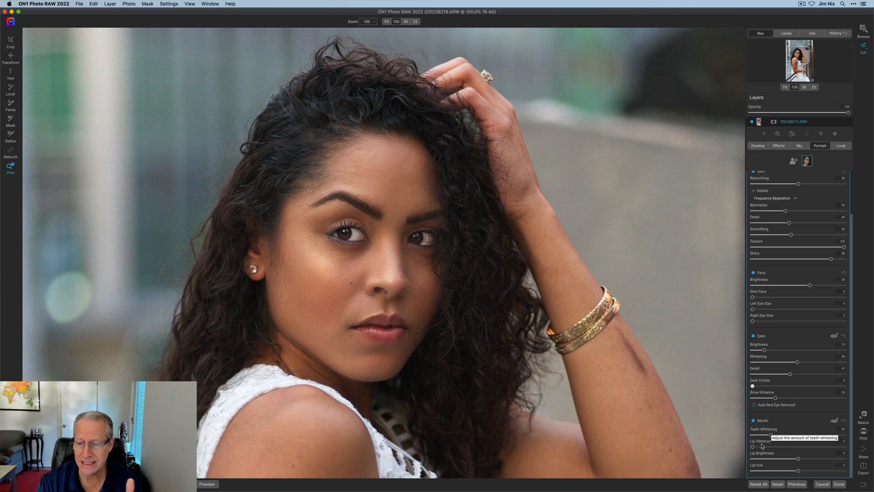
left_click_drag(753, 447, 764, 446)
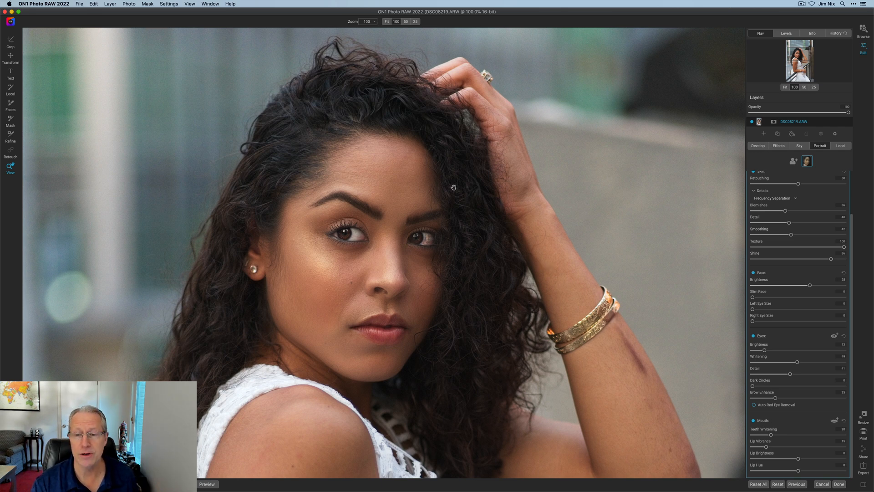
mouse_move(633, 155)
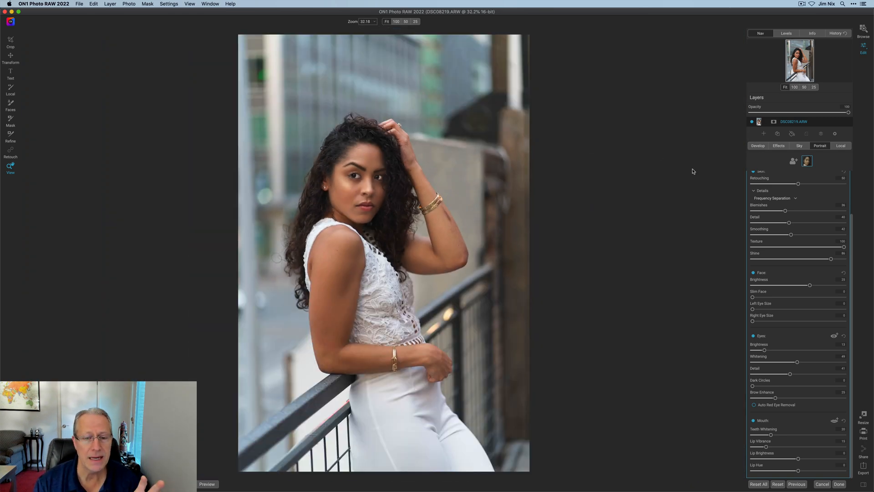
- Add a Vignette filter in Effects using the Big Softy preset
left_click(778, 146)
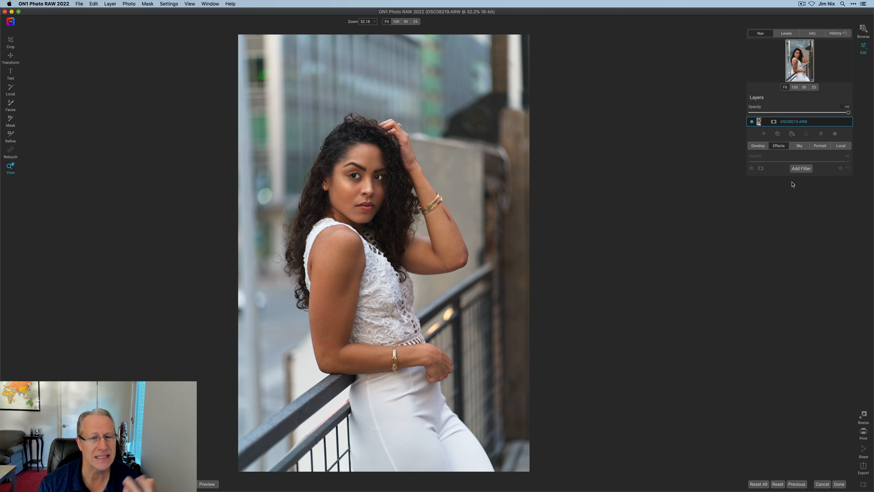
left_click(800, 168)
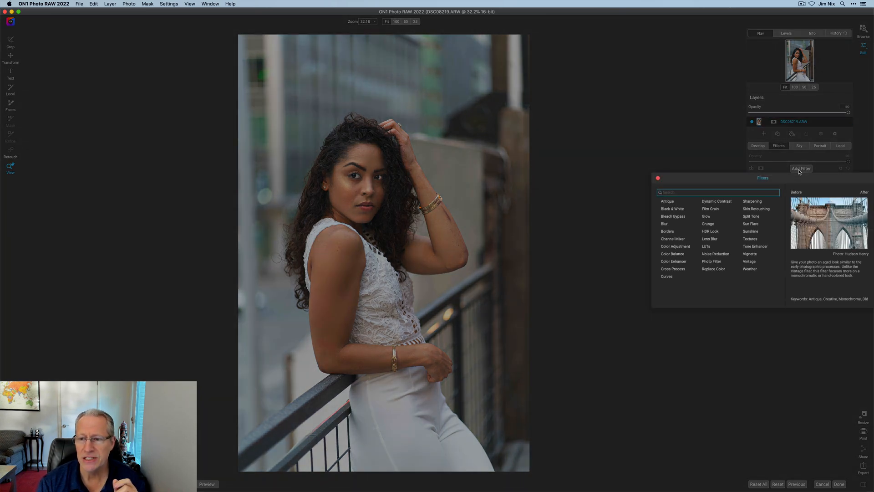
left_click(749, 254)
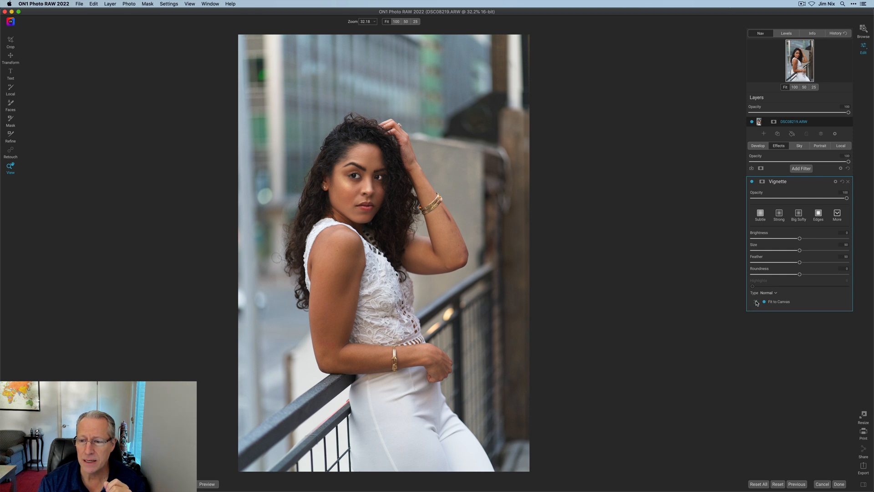
left_click(798, 212)
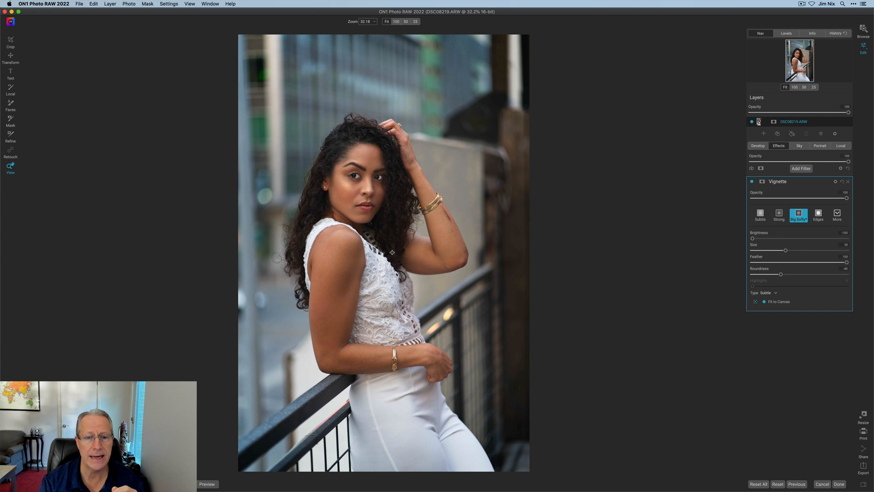
mouse_move(395, 250)
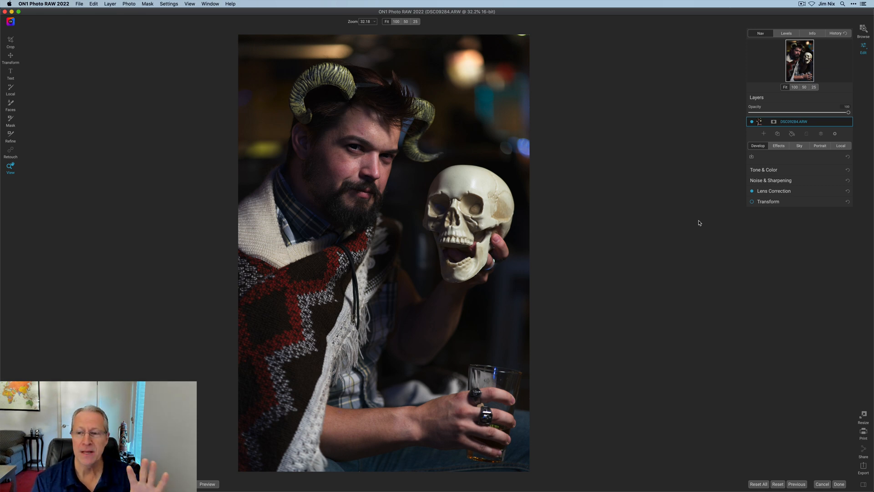
mouse_move(751, 193)
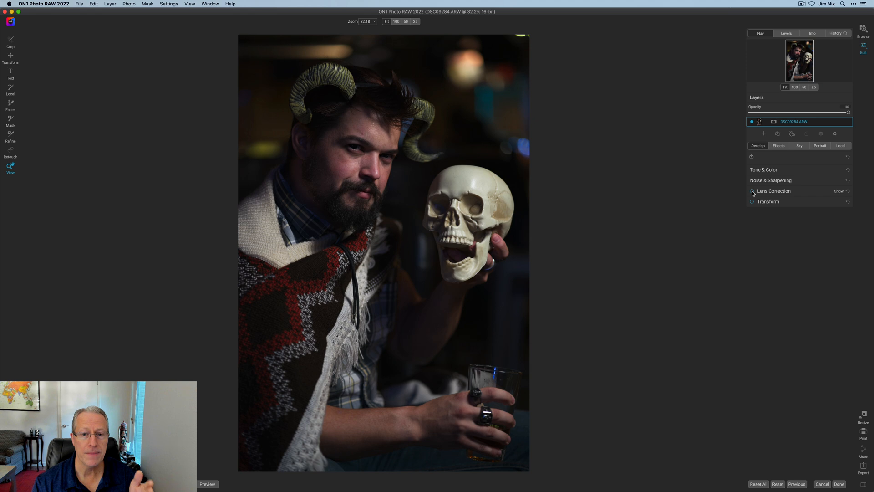
- In Tone & Color, raise Contrast and Midtones and lower Highlights on the horned man portrait
left_click(752, 190)
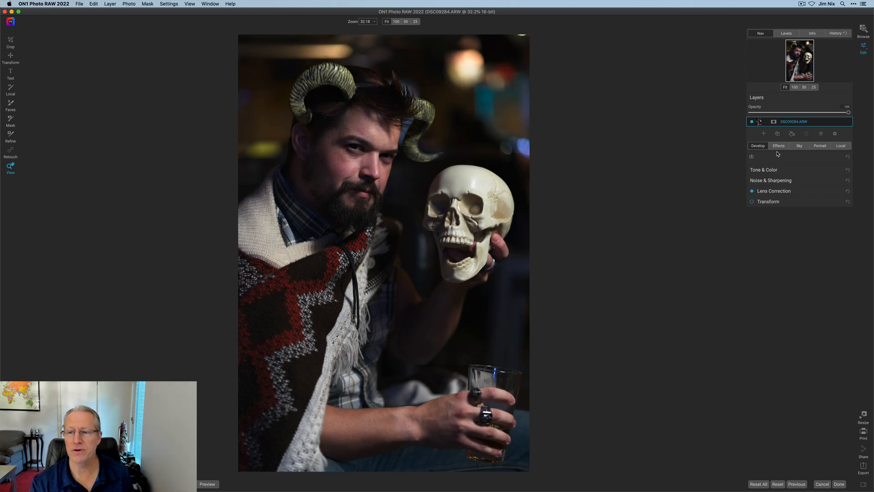
left_click(764, 169)
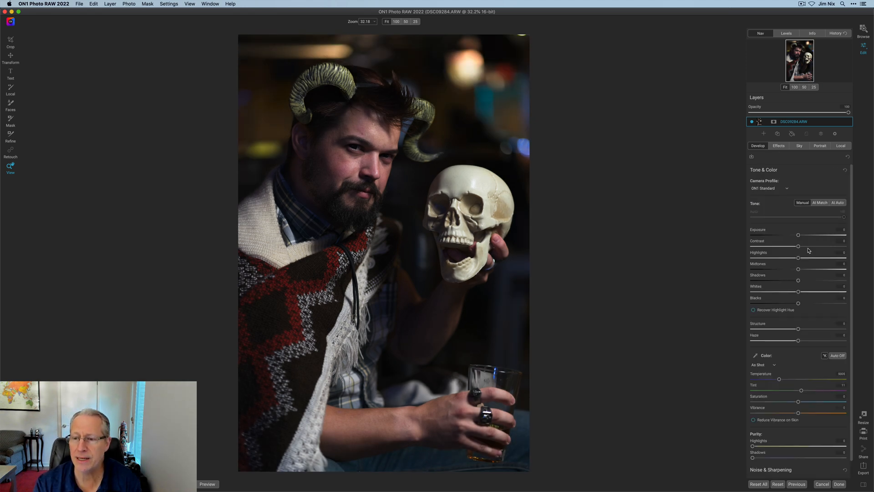
left_click_drag(798, 246, 820, 246)
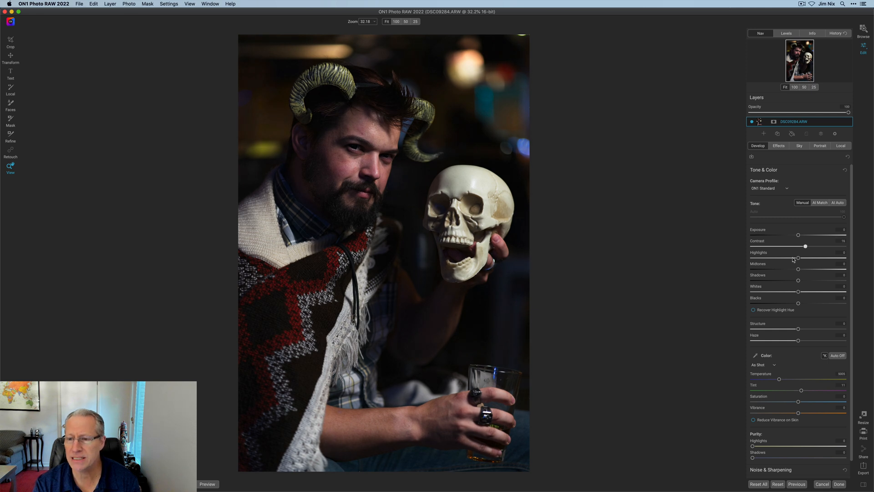
left_click_drag(797, 257, 791, 257)
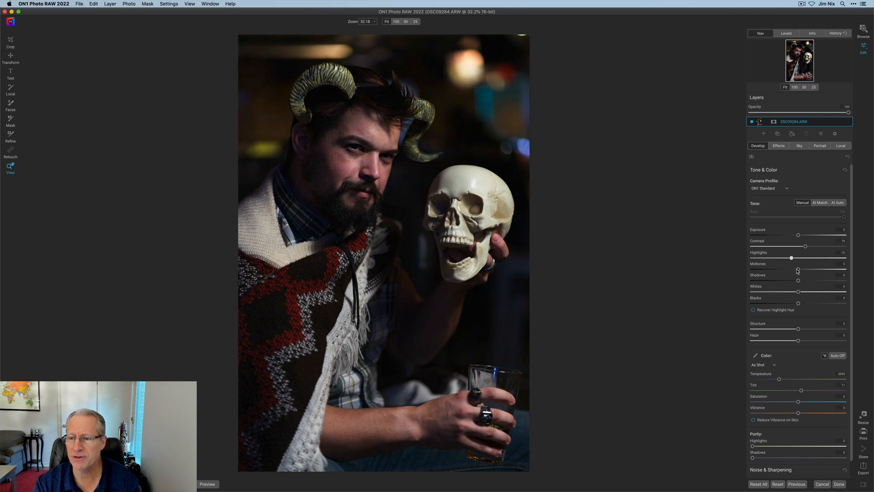
left_click_drag(798, 269, 806, 269)
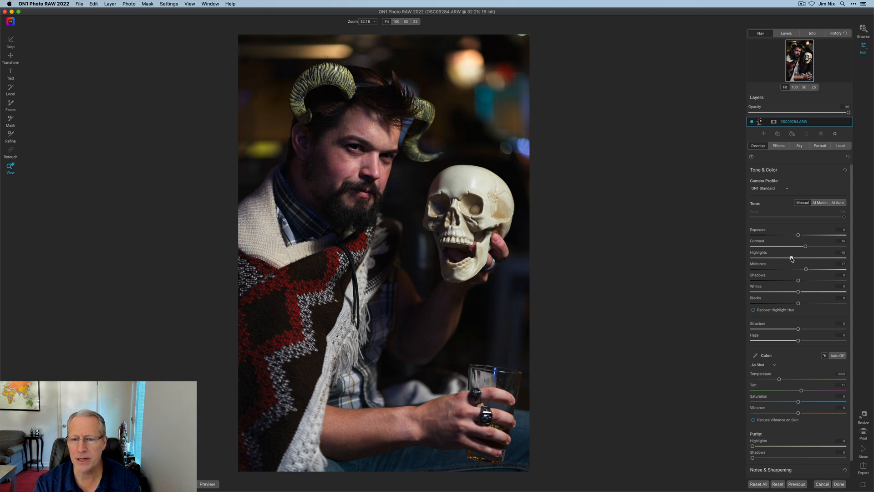
left_click_drag(791, 258, 777, 258)
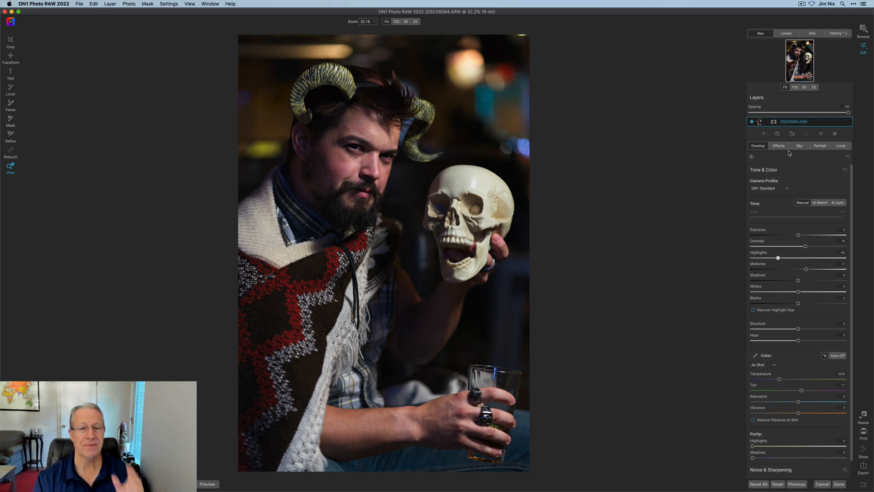
left_click(820, 145)
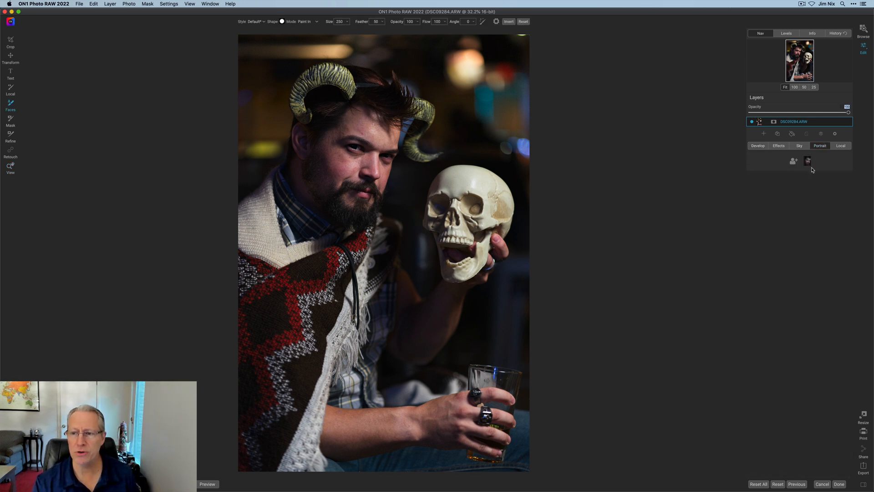
- Apply Portrait AI to the man's face, raise Face Brightness and Shine, and compare
left_click(807, 161)
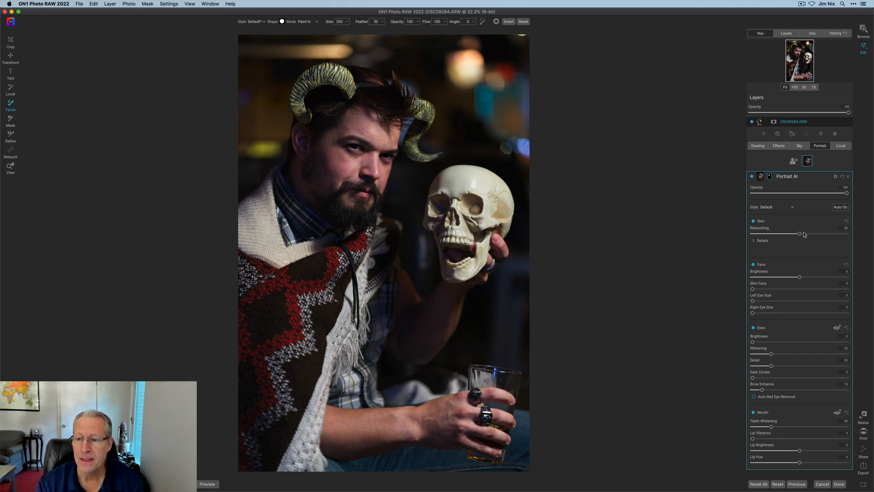
left_click(754, 240)
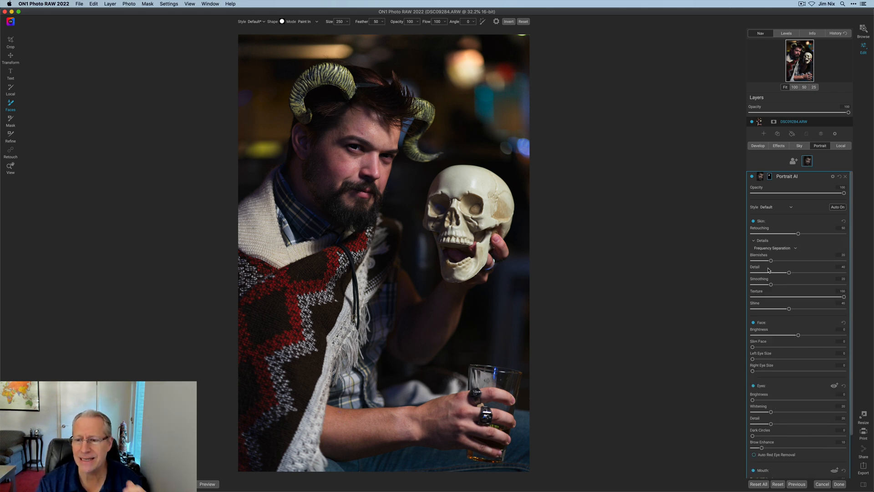
mouse_move(769, 271)
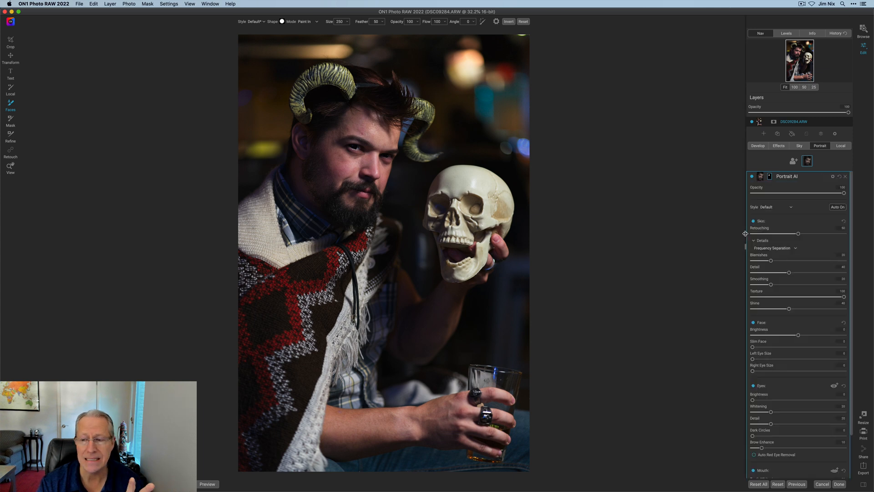
left_click(753, 241)
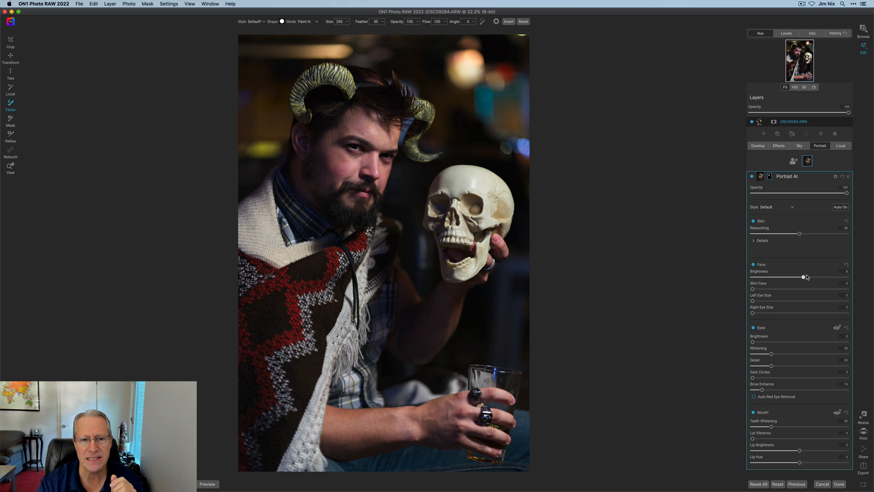
left_click_drag(802, 276, 812, 277)
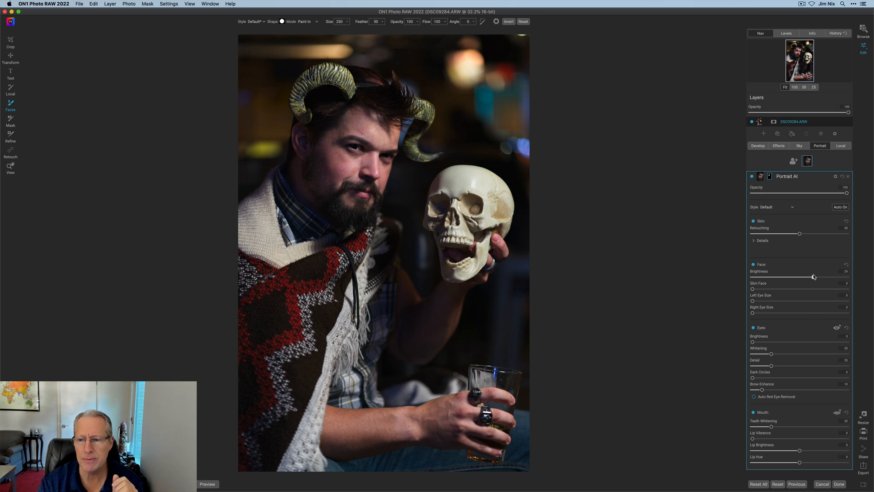
left_click(755, 241)
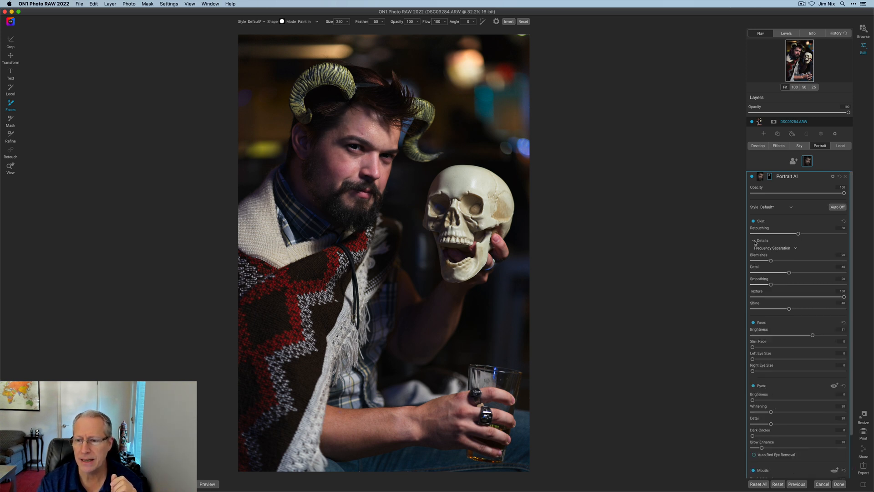
left_click_drag(789, 308, 817, 308)
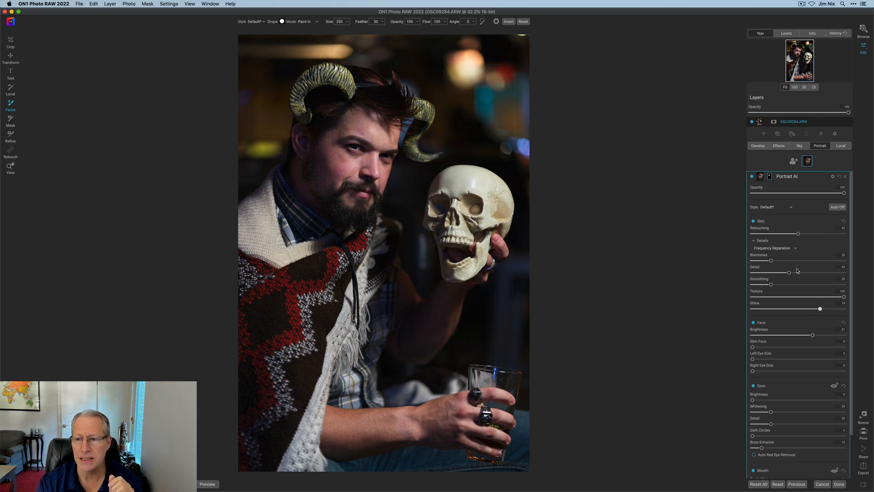
left_click(752, 177)
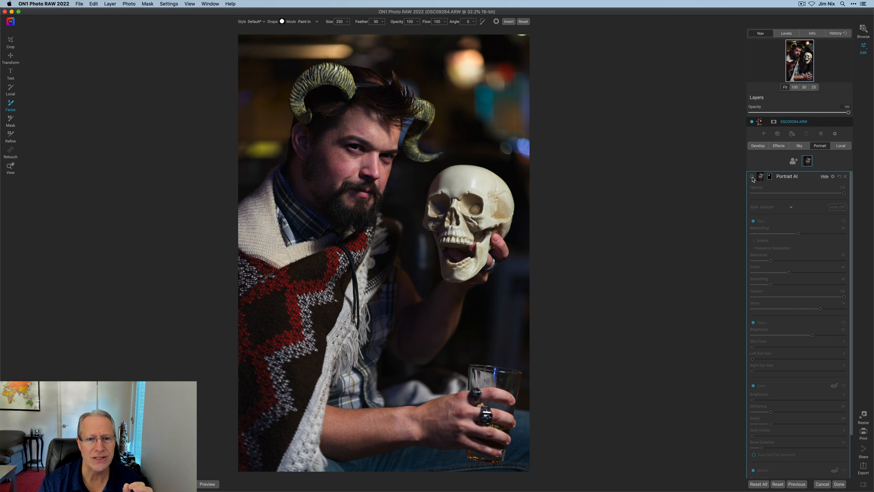
left_click(753, 176)
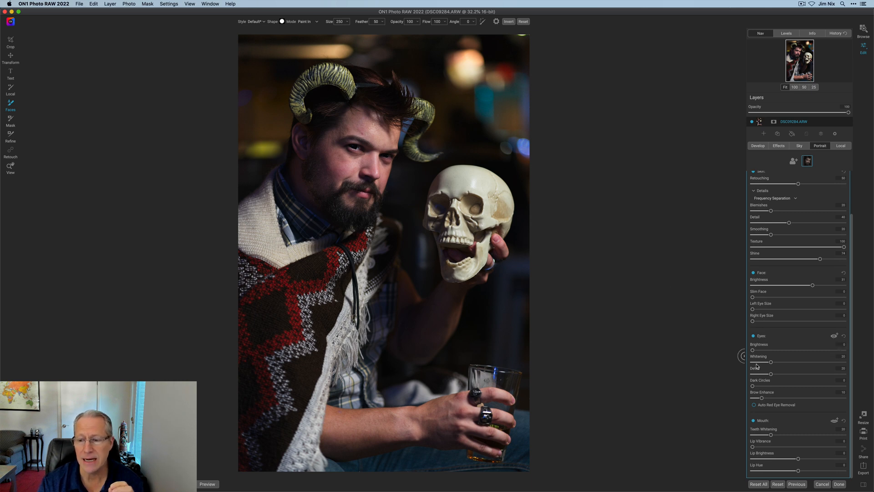
- Test and reset Right Eye Size, raise Eyes Brightness, and compare before and after
scroll("down", 3)
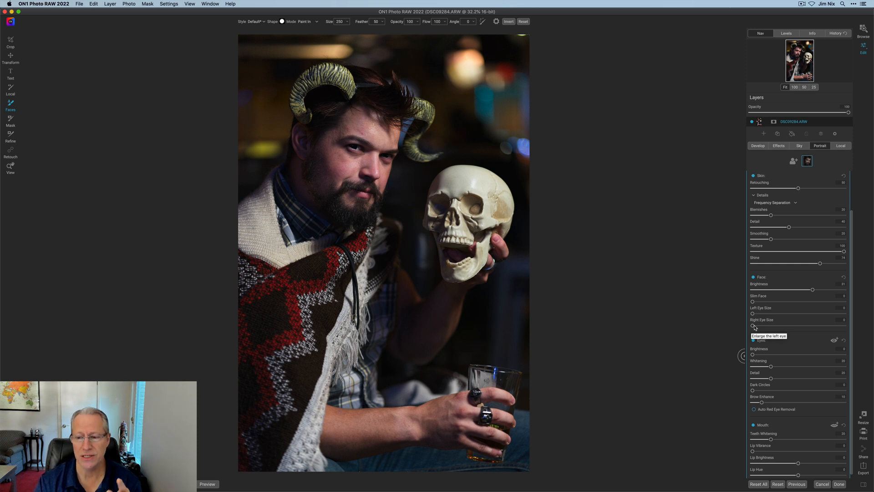
left_click_drag(754, 326, 807, 326)
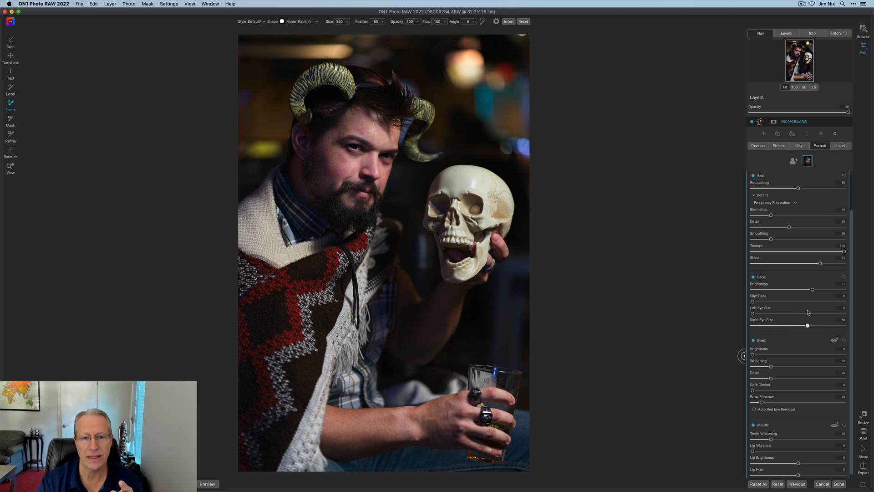
left_click_drag(806, 325, 782, 325)
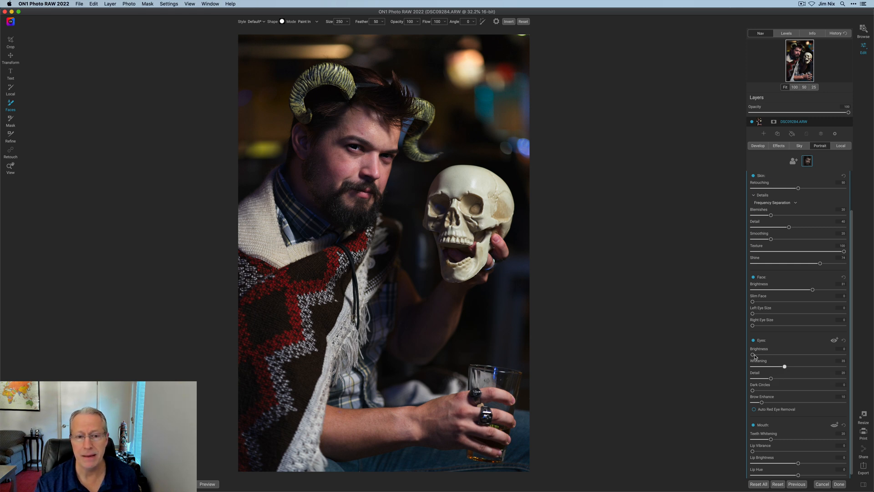
left_click_drag(753, 354, 784, 354)
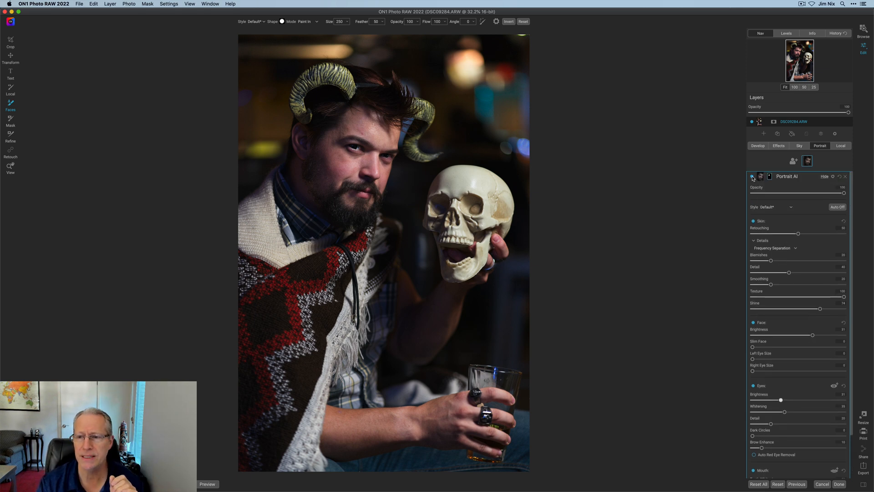
left_click(752, 176)
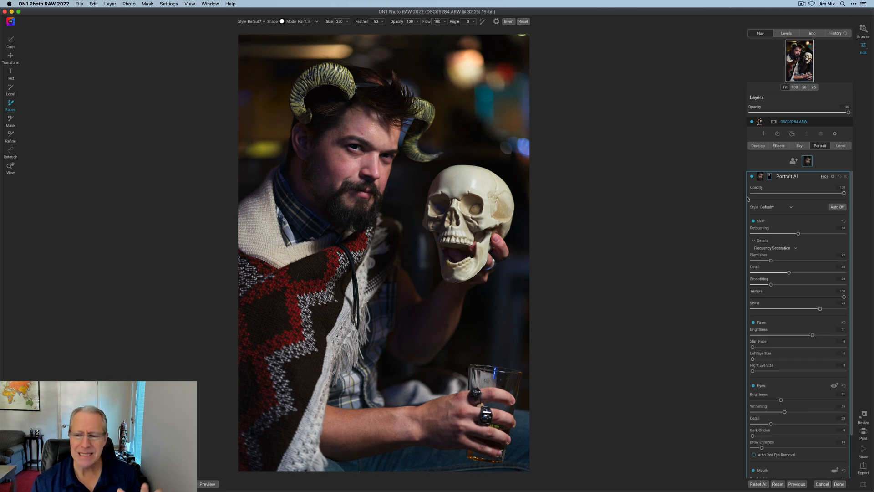
scroll("down", 3)
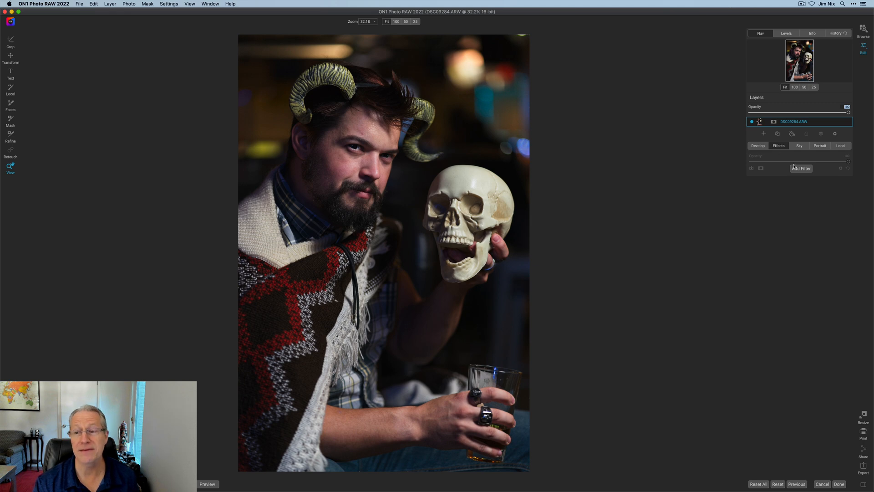
- Add the HDR Look filter, then start adding a Dynamic Contrast filter
left_click(801, 169)
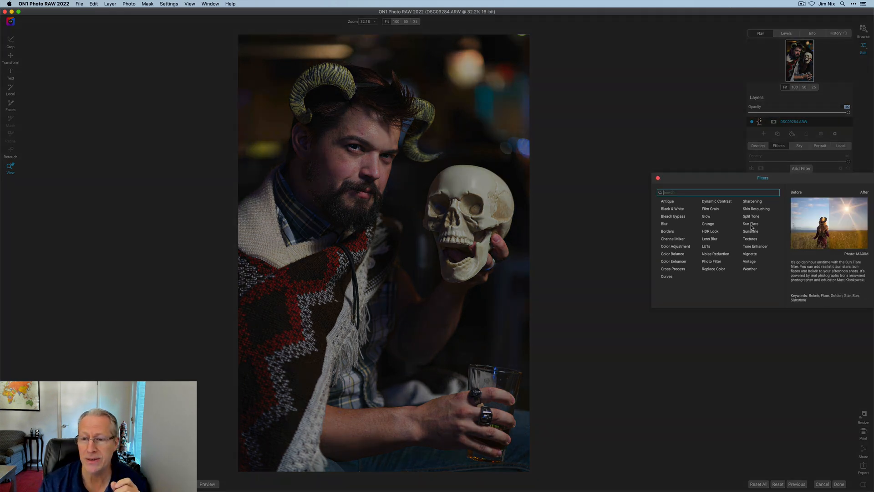
left_click(710, 230)
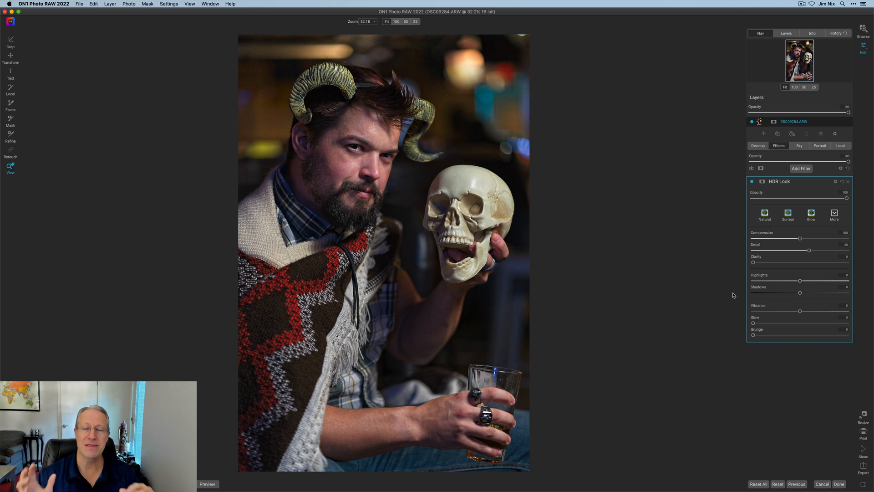
mouse_move(782, 212)
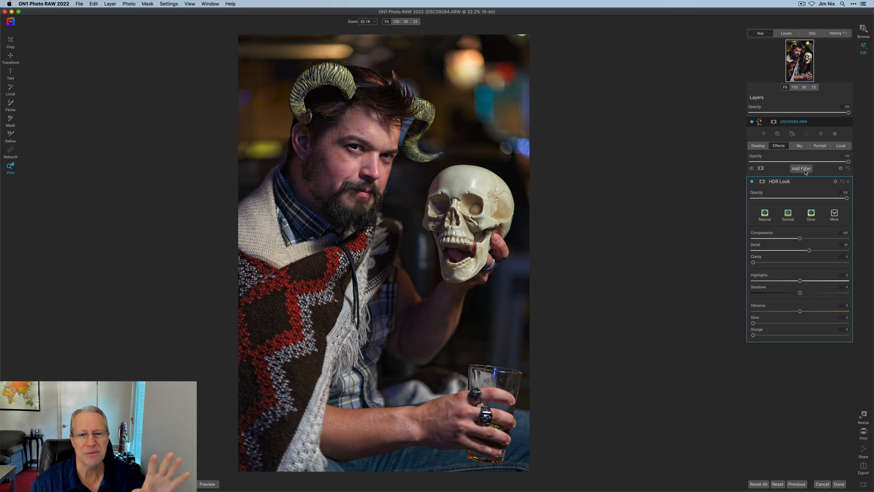
left_click(801, 168)
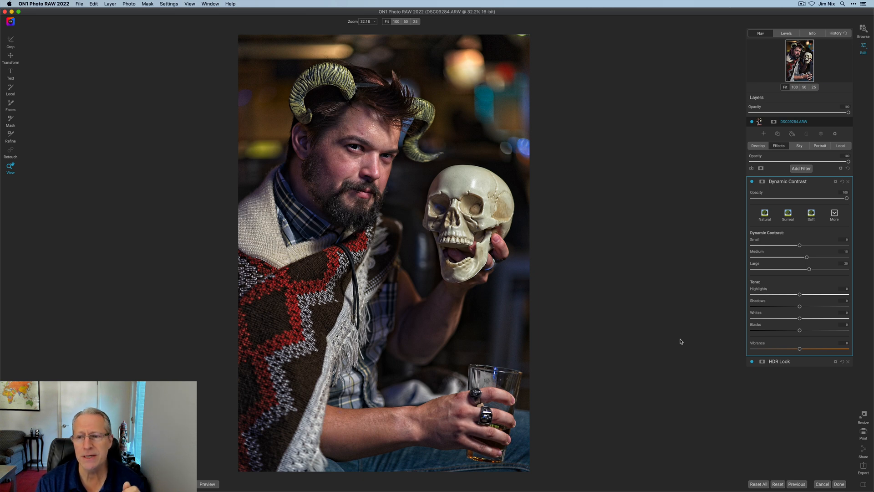
- Add a Vignette filter to the horned man portrait using the Big Softy preset
left_click(800, 169)
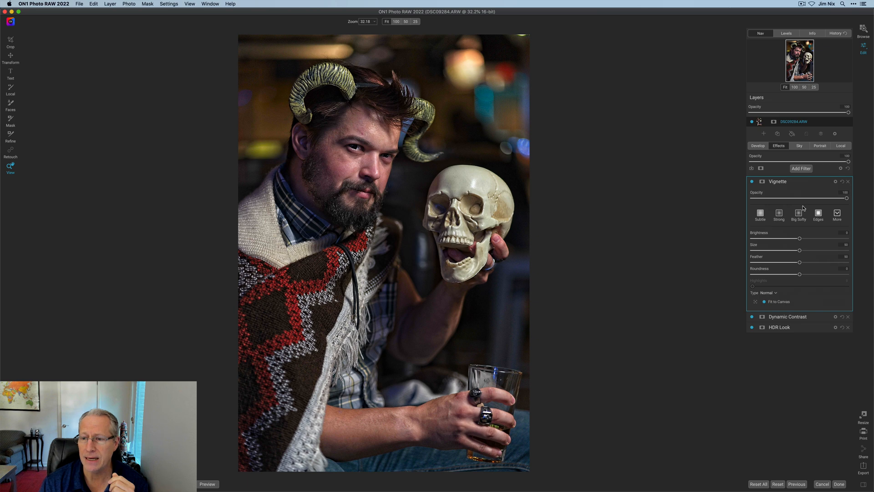
left_click(798, 215)
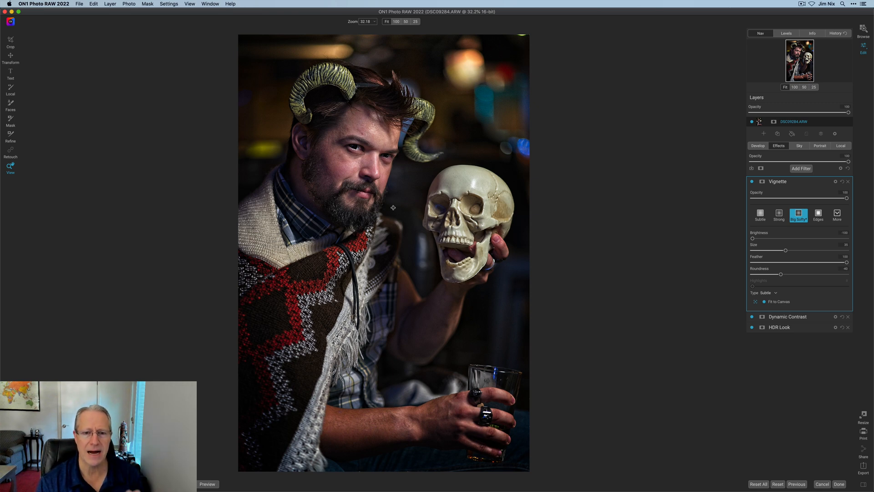
mouse_move(752, 184)
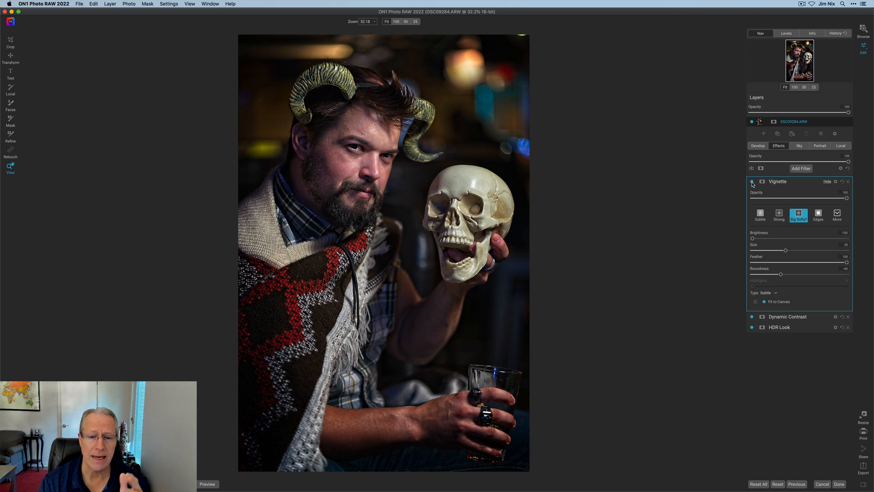
mouse_move(691, 195)
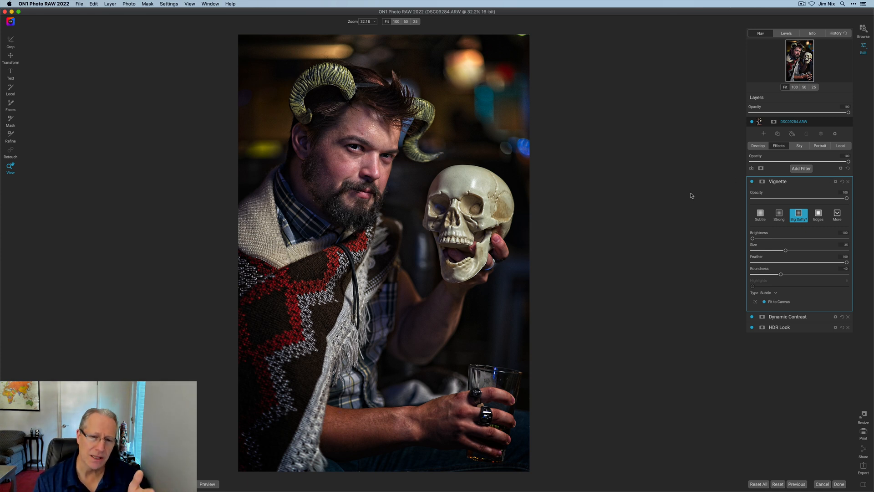